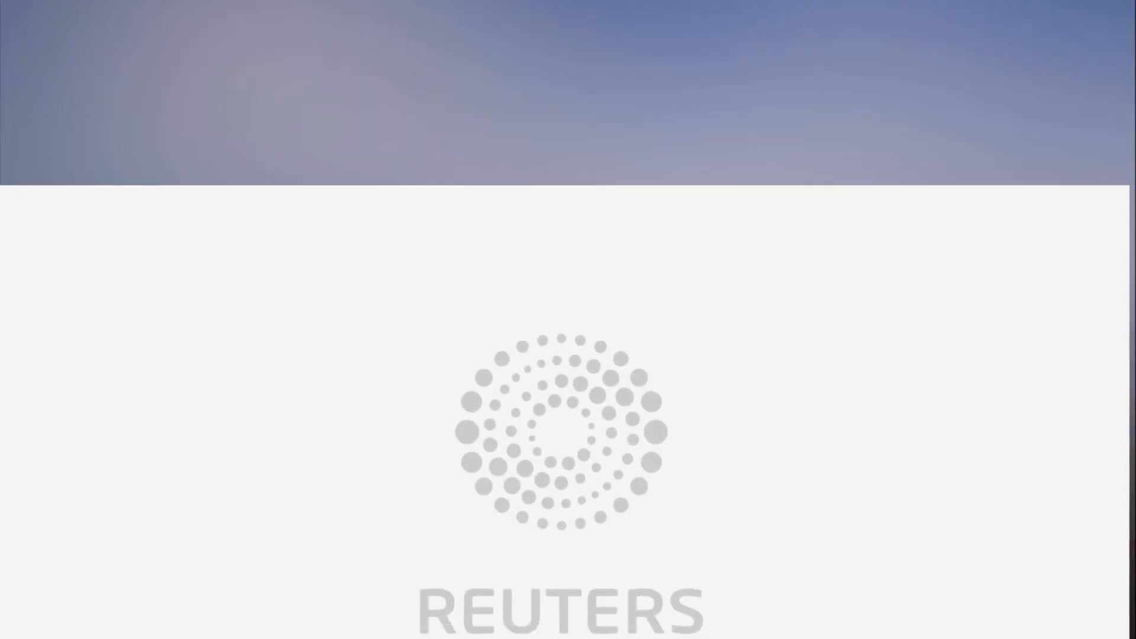
{"action": "scroll", "scroll_direction": "down", "scroll_amount": 3}
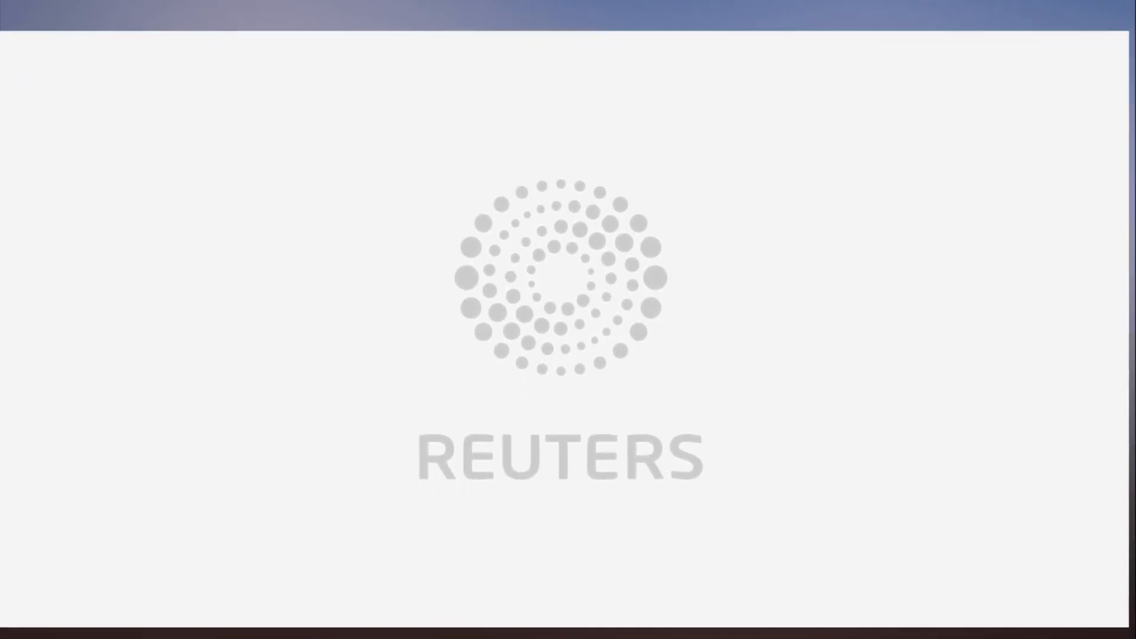